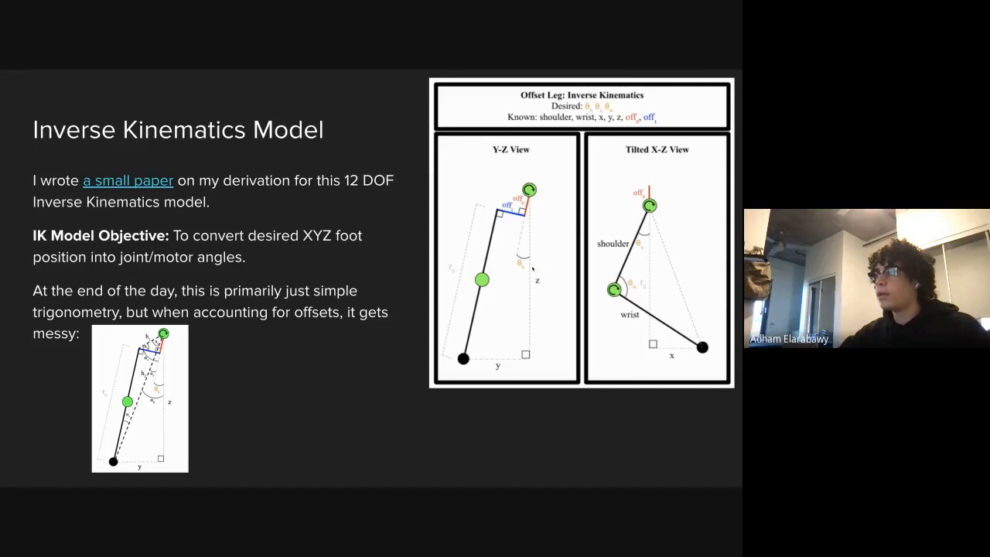
{"action": "key", "text": "Right"}
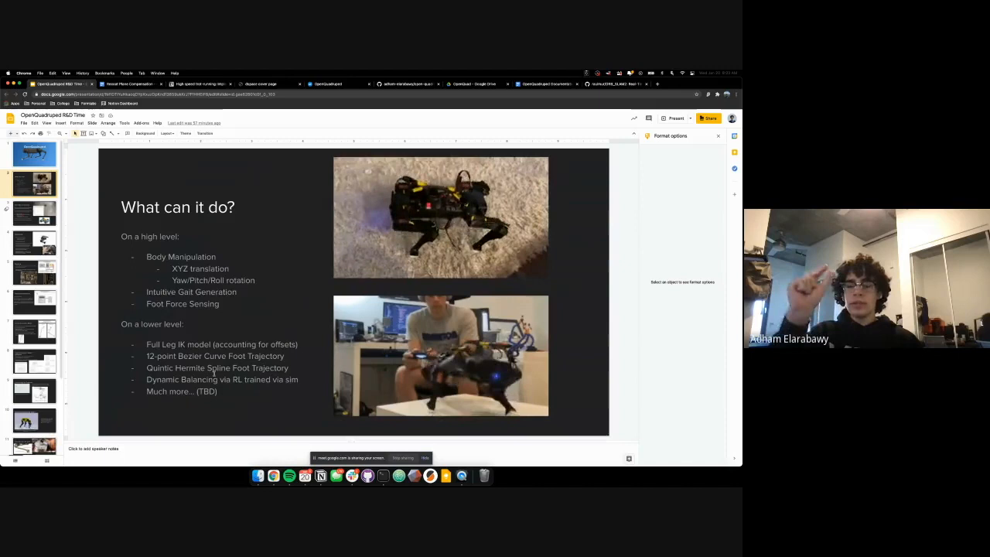
{"action": "left_click", "coordinate": [34, 153]}
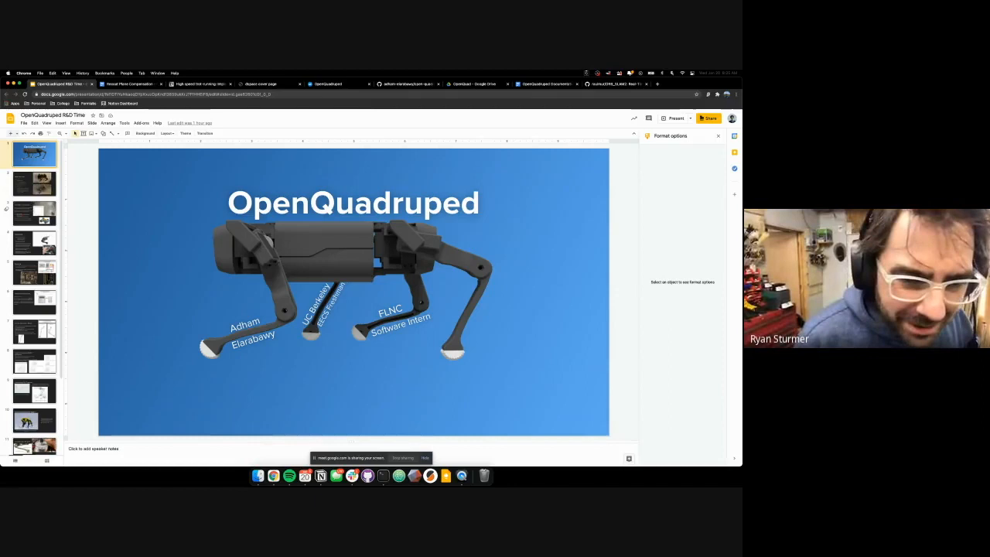